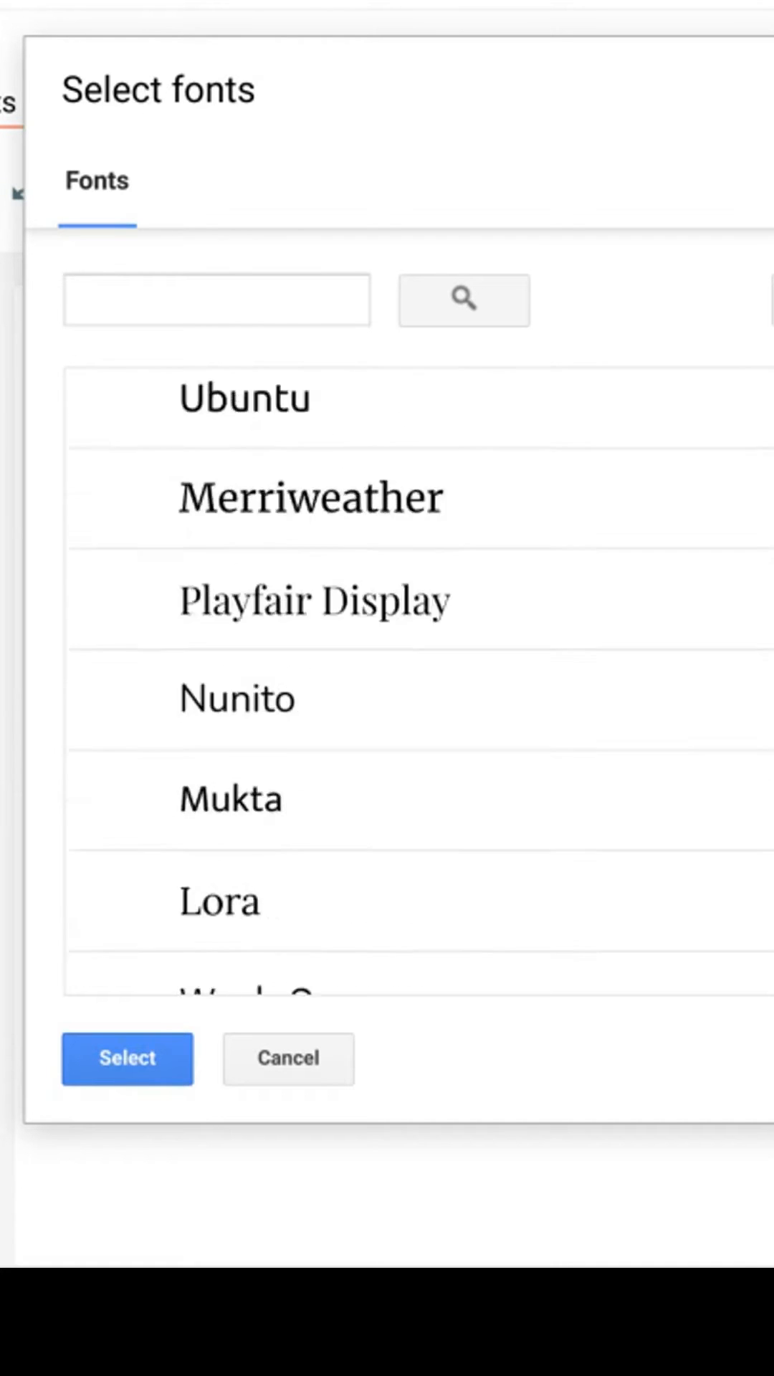
From the post editor's font list, choose 'Add more fonts' to open the Google fonts picker
{"action": "scroll", "scroll_direction": "down", "scroll_amount": 3}
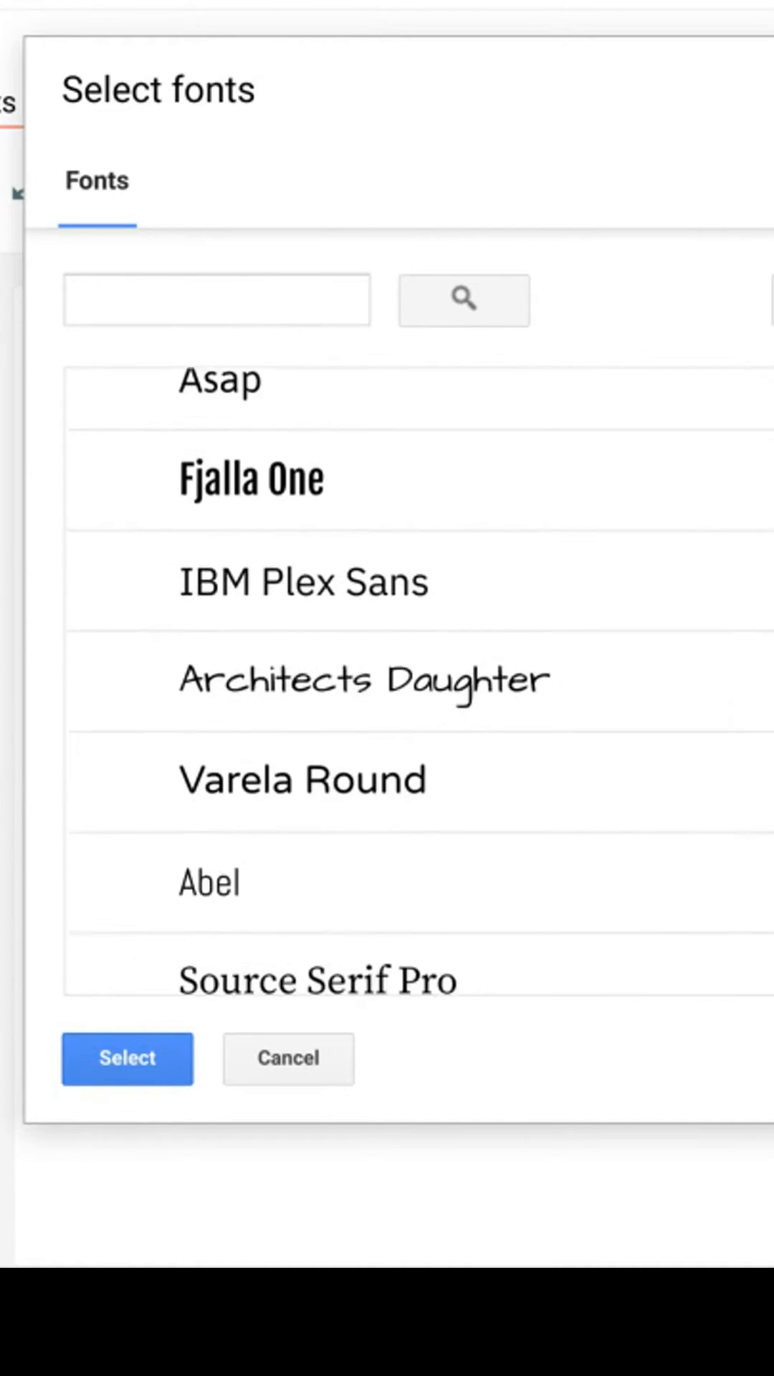
{"action": "left_click", "coordinate": [126, 1058]}
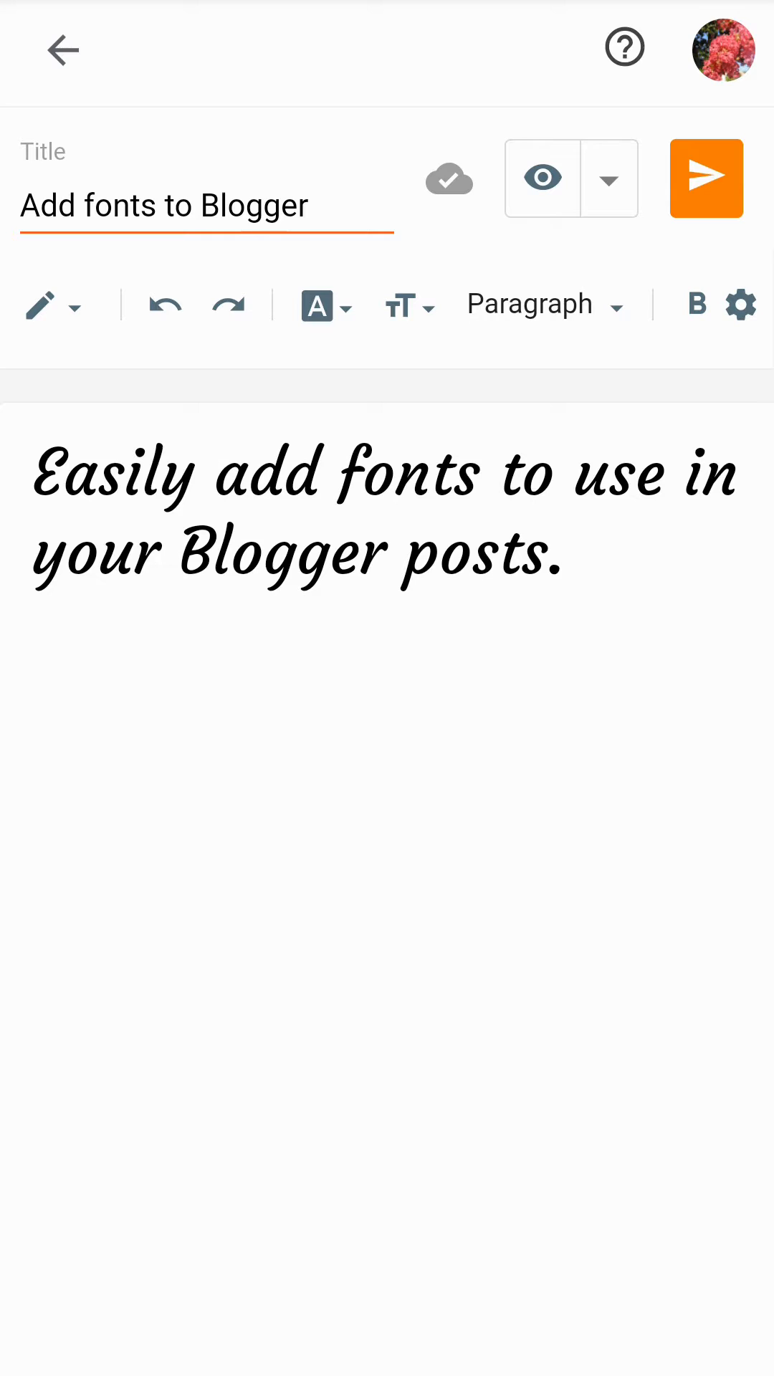
{"action": "left_click", "coordinate": [326, 305]}
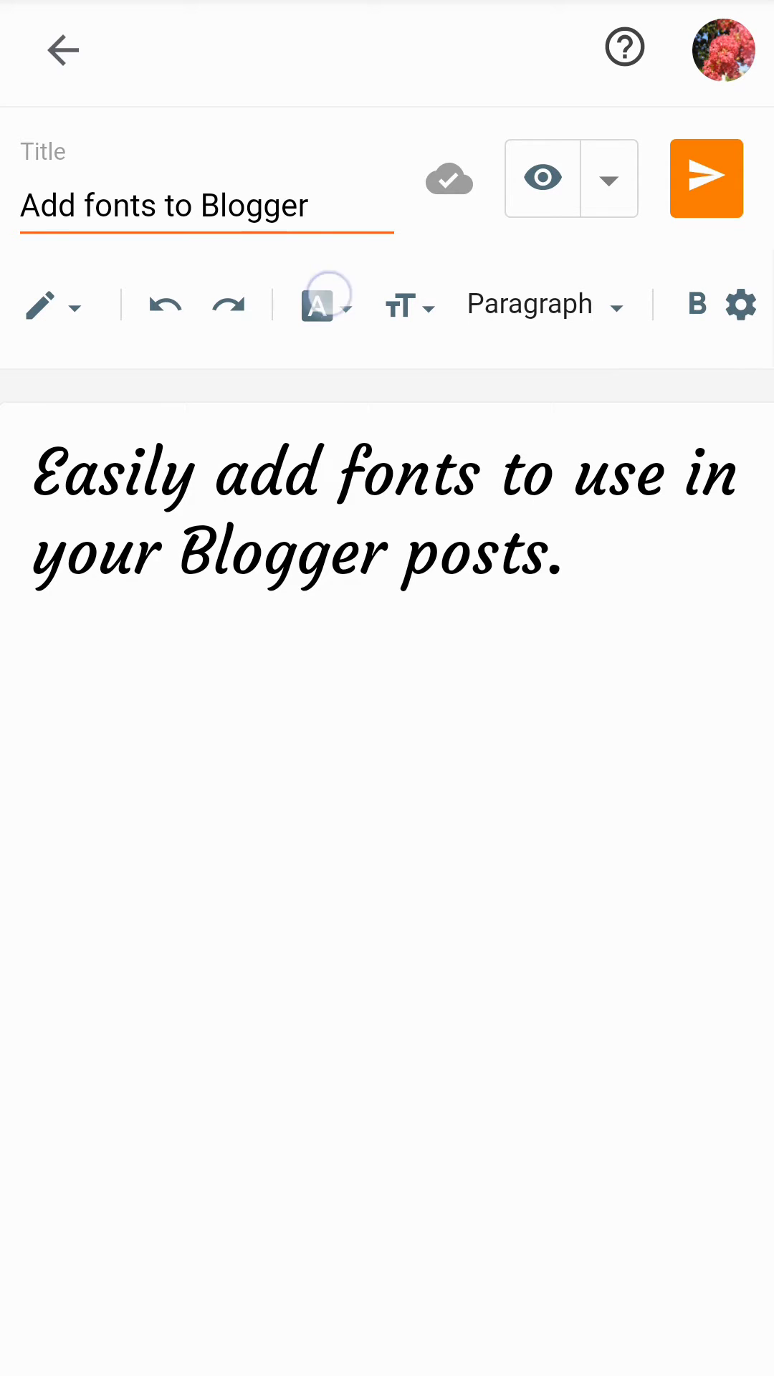
{"action": "left_click", "coordinate": [327, 305]}
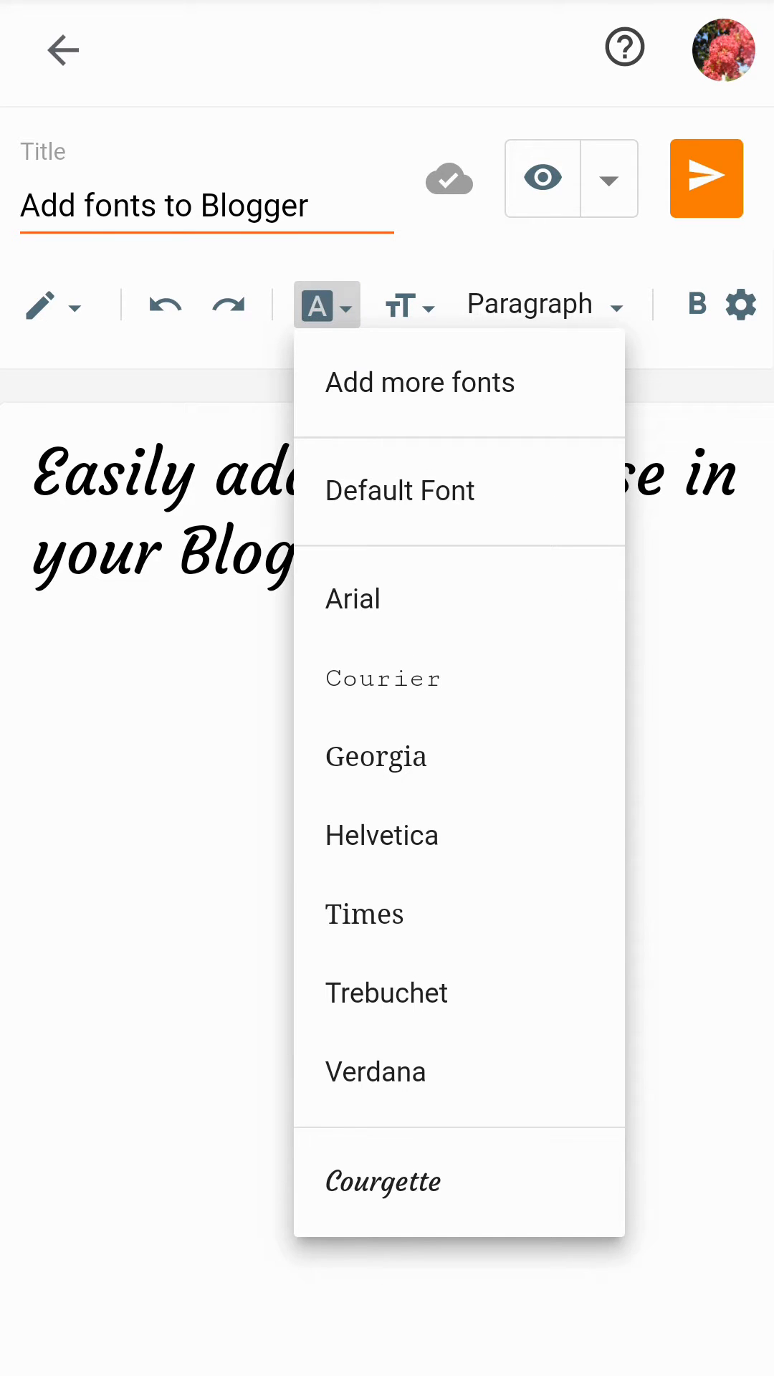
{"action": "left_click", "coordinate": [420, 380]}
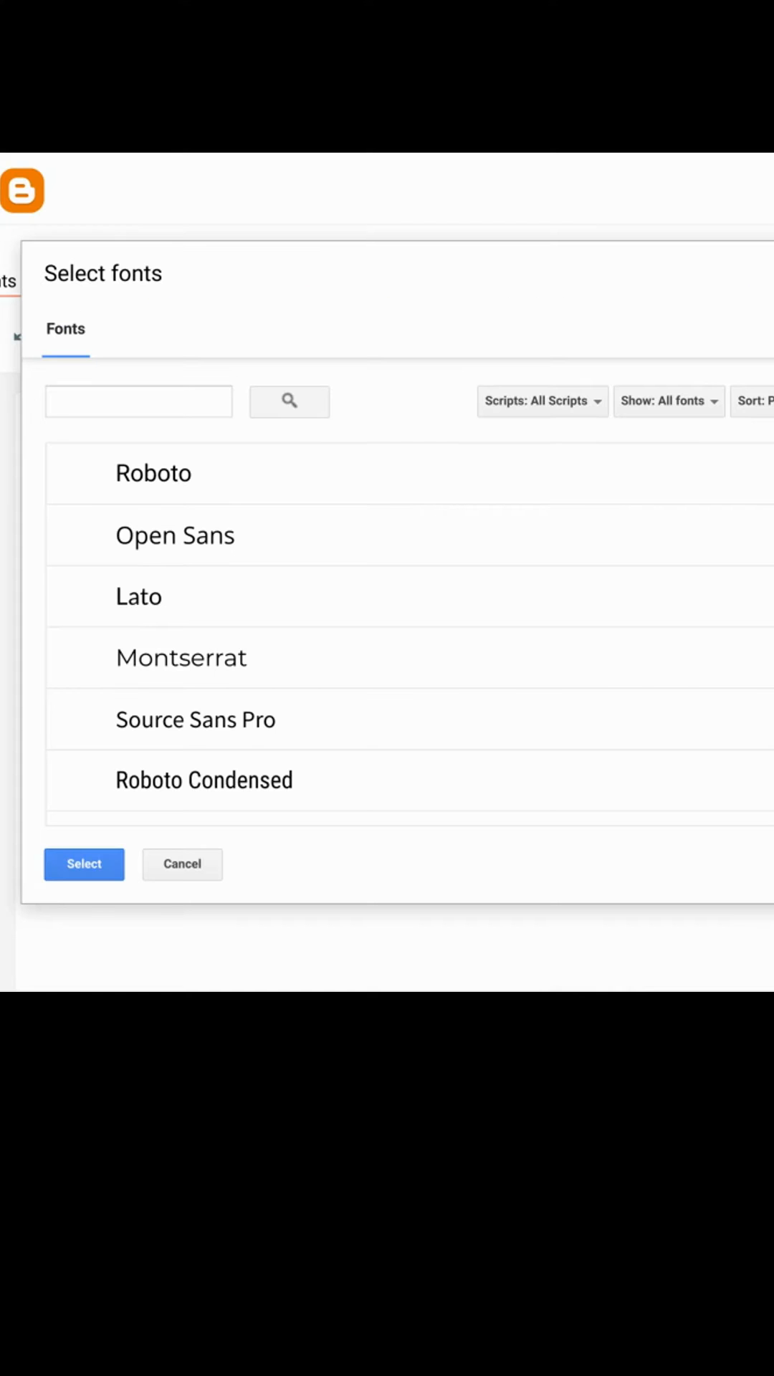
Browse the font category and sort-order choices without changing them
{"action": "scroll", "scroll_direction": "down", "scroll_amount": 3}
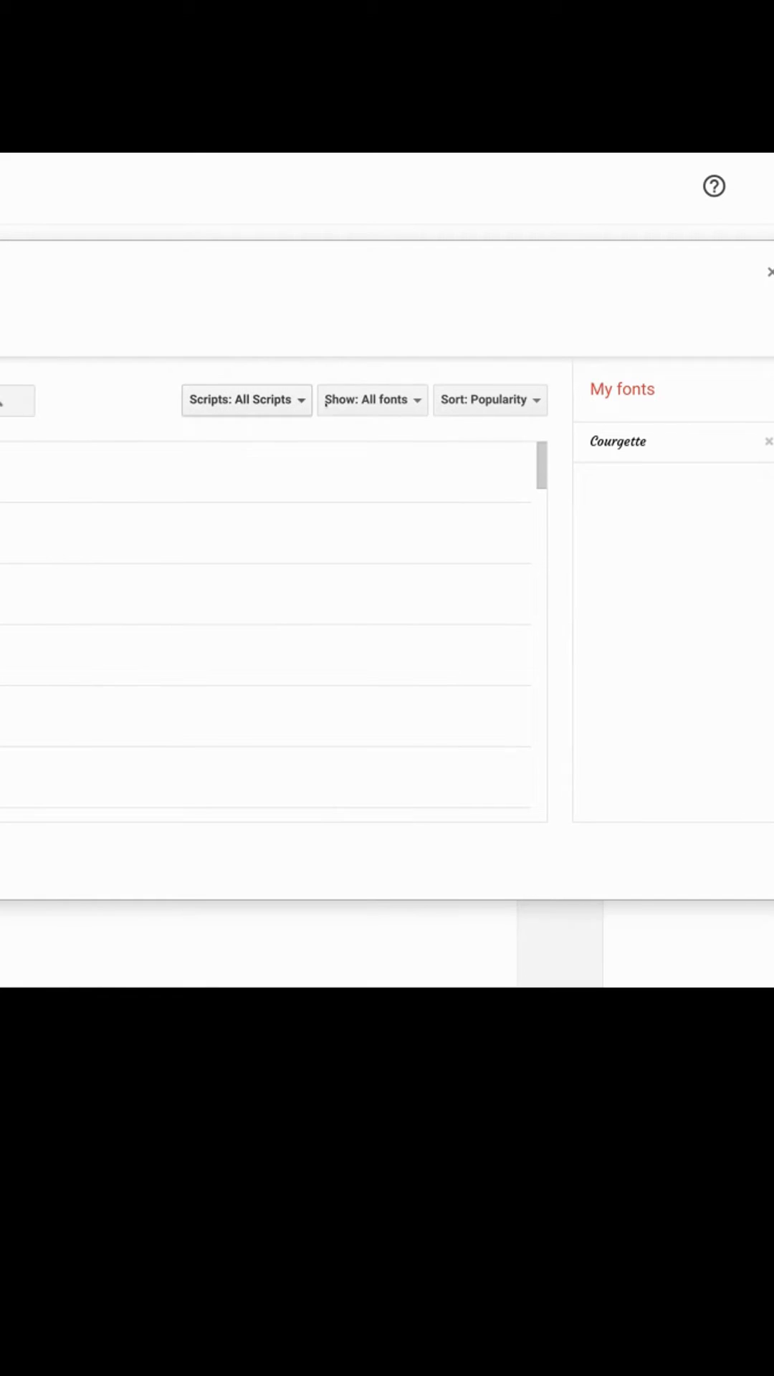
{"action": "left_click", "coordinate": [371, 399]}
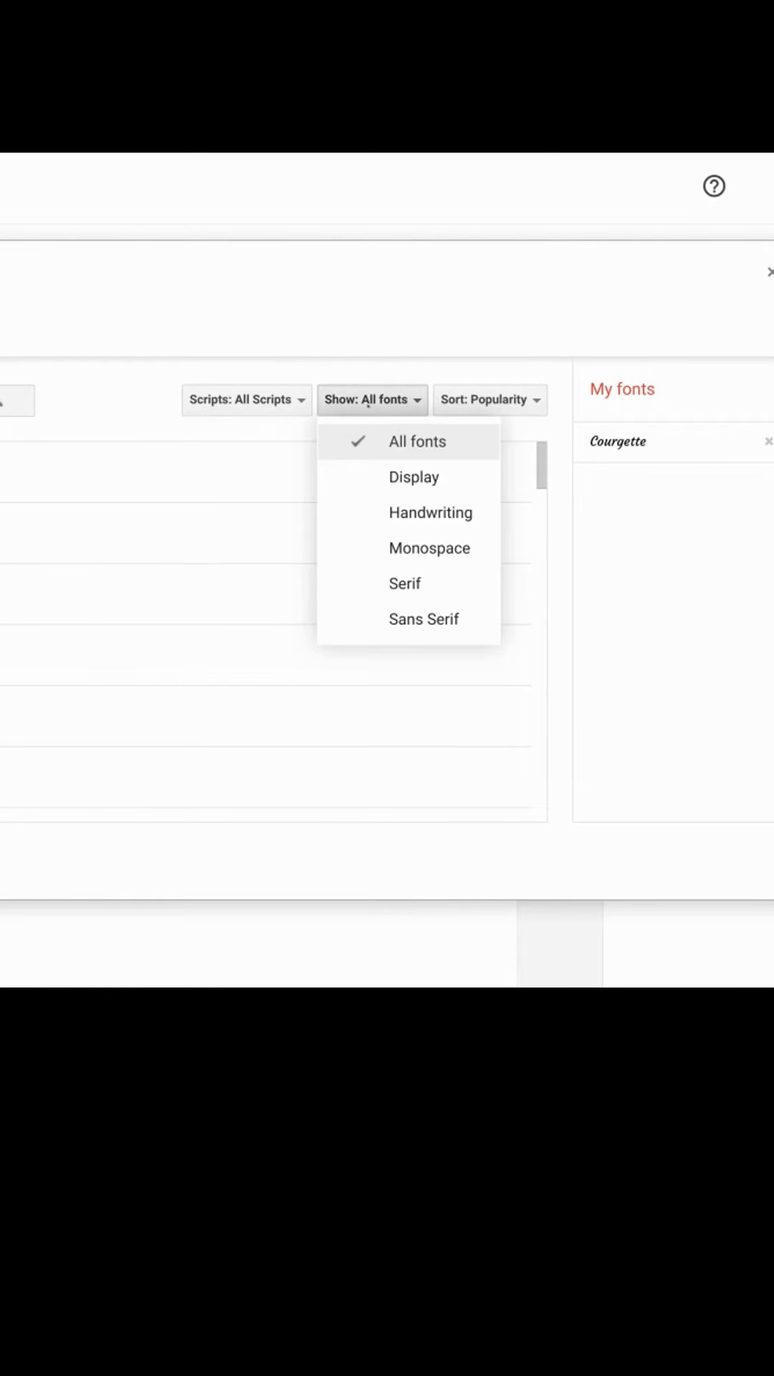
{"action": "left_click", "coordinate": [488, 399]}
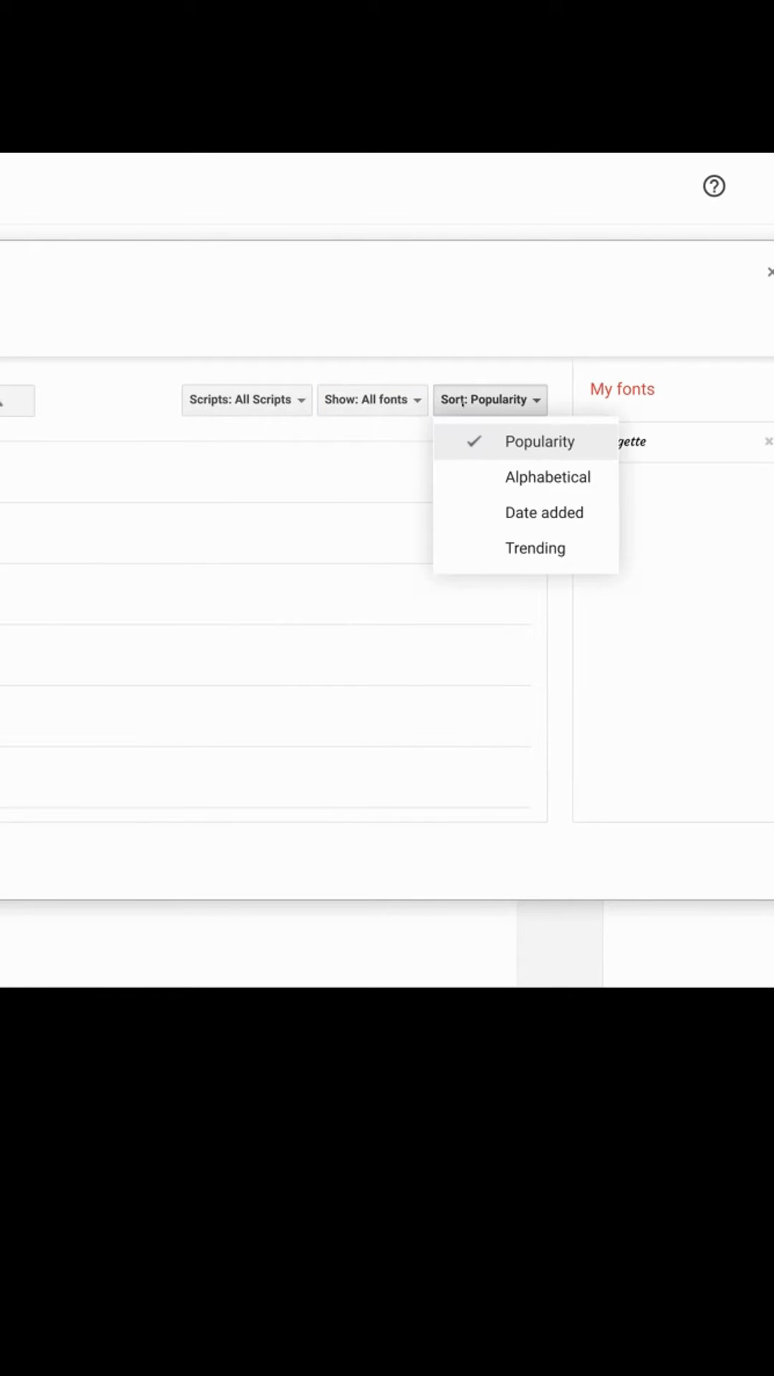
{"action": "left_click", "coordinate": [540, 441]}
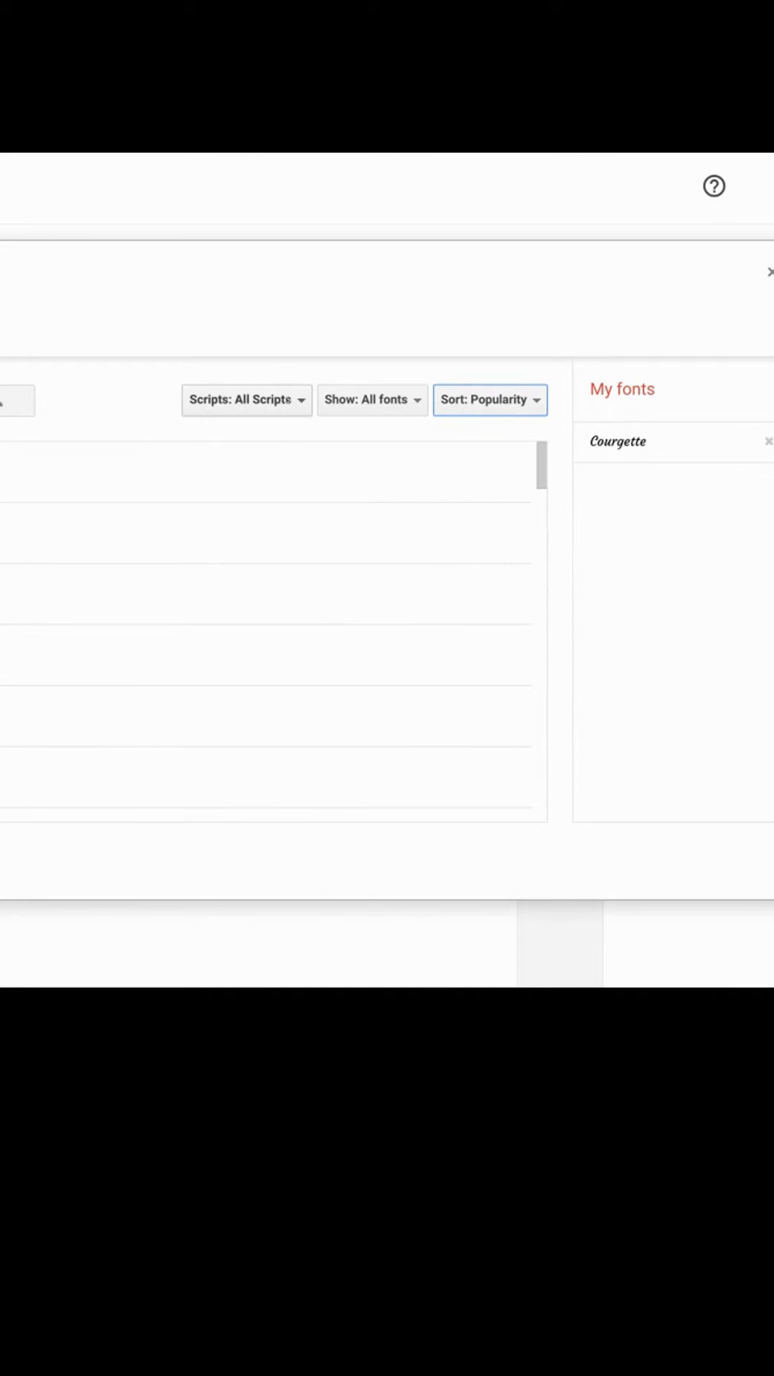
Filter the font list to Telugu script, showing Hind Guntur, Ramabhadra and Suranna
{"action": "left_click", "coordinate": [246, 399]}
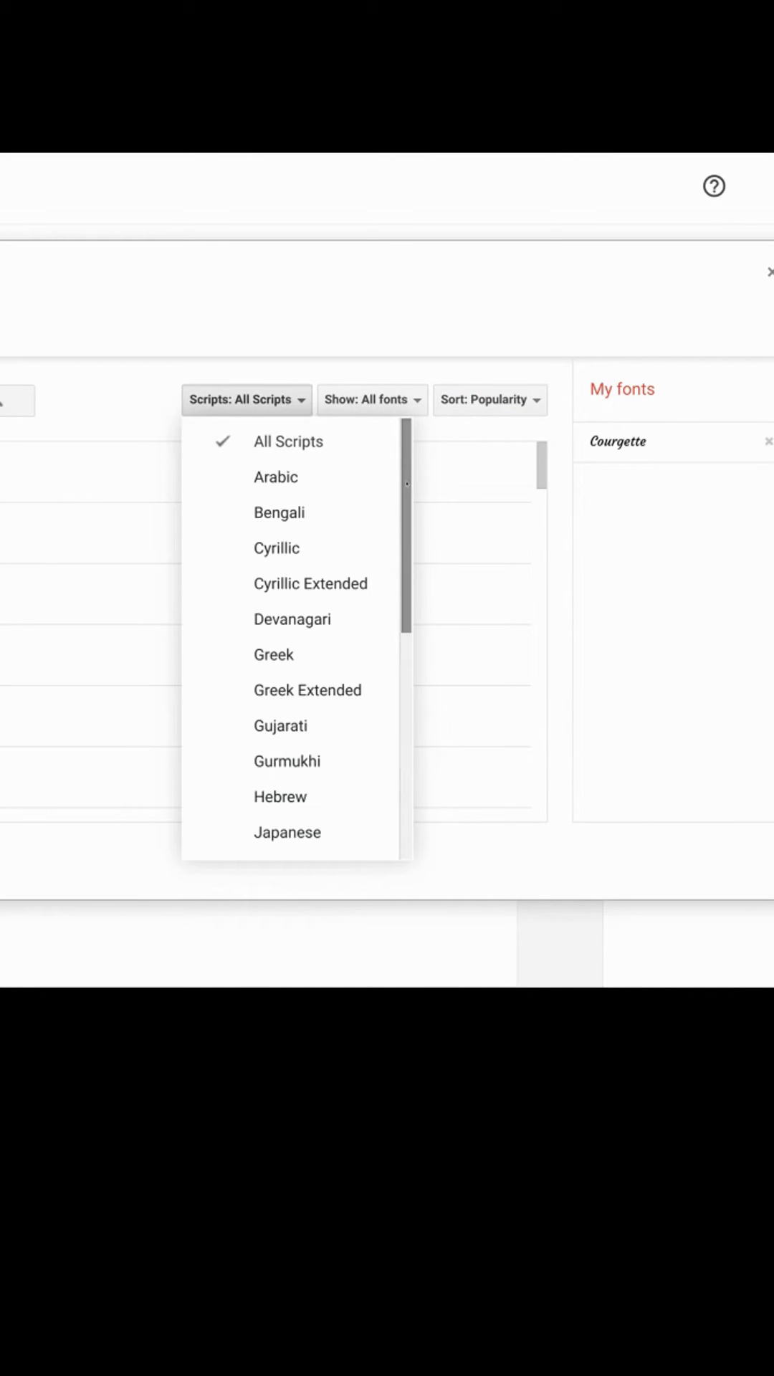
{"action": "scroll", "scroll_direction": "down", "scroll_amount": 3}
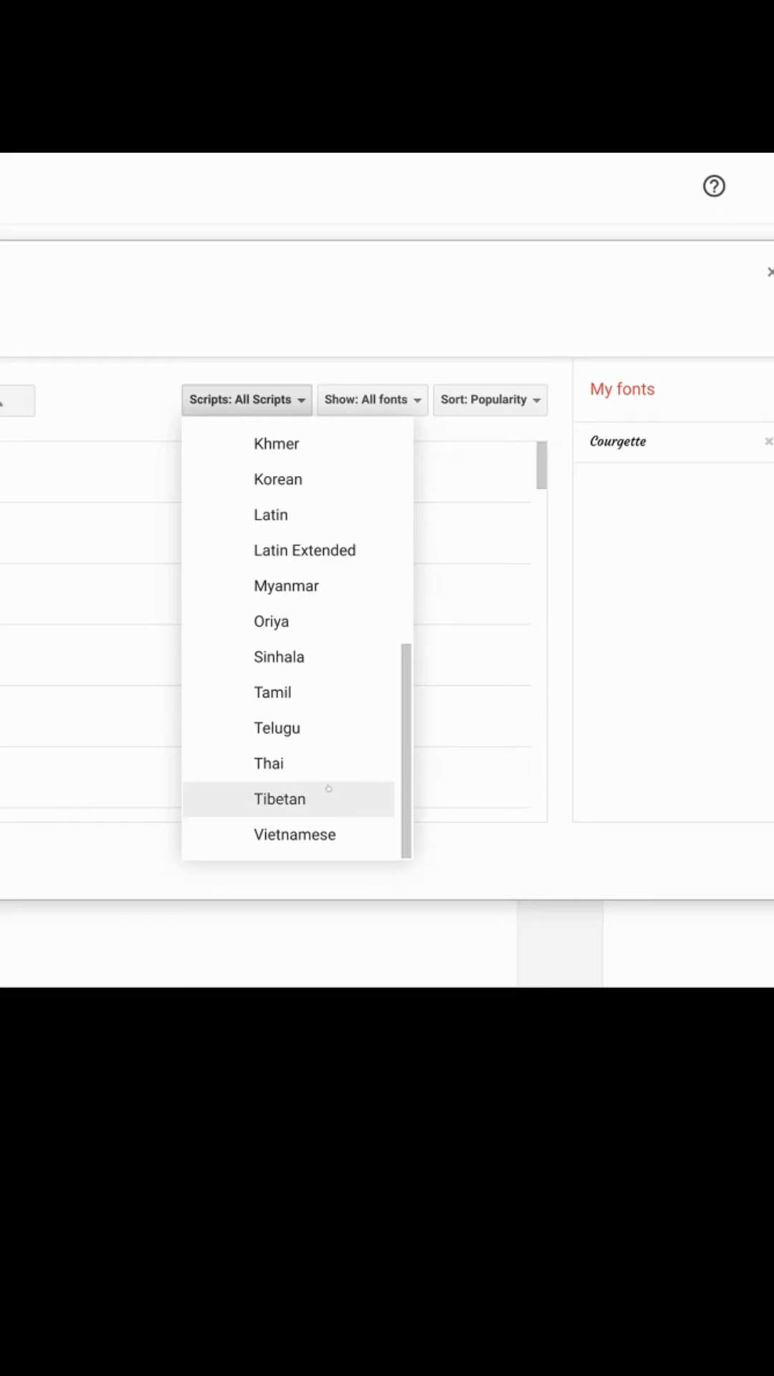
{"action": "left_click", "coordinate": [277, 728]}
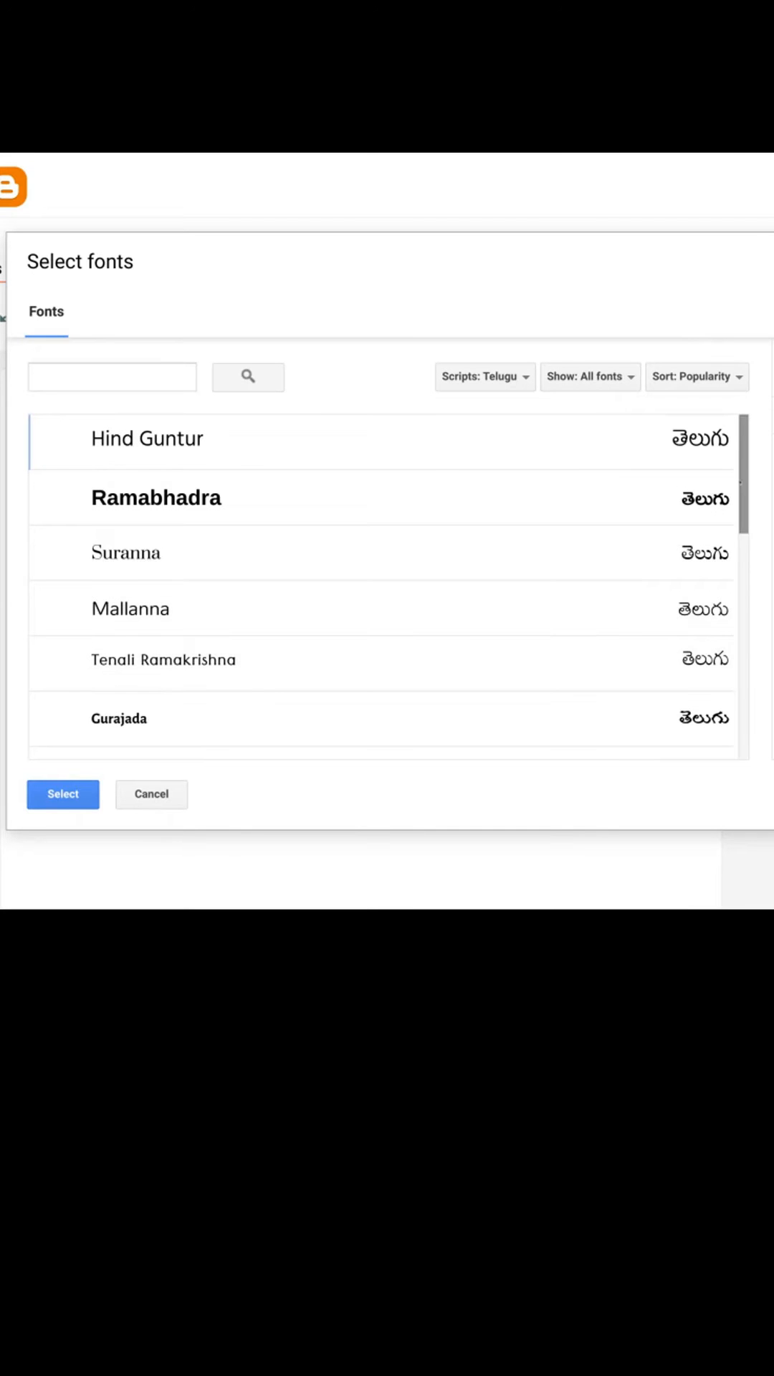
Add Tangerine, Butterfly Kids, Bungee Shade and Bangers to My fonts
{"action": "type", "text": "Tangerine"}
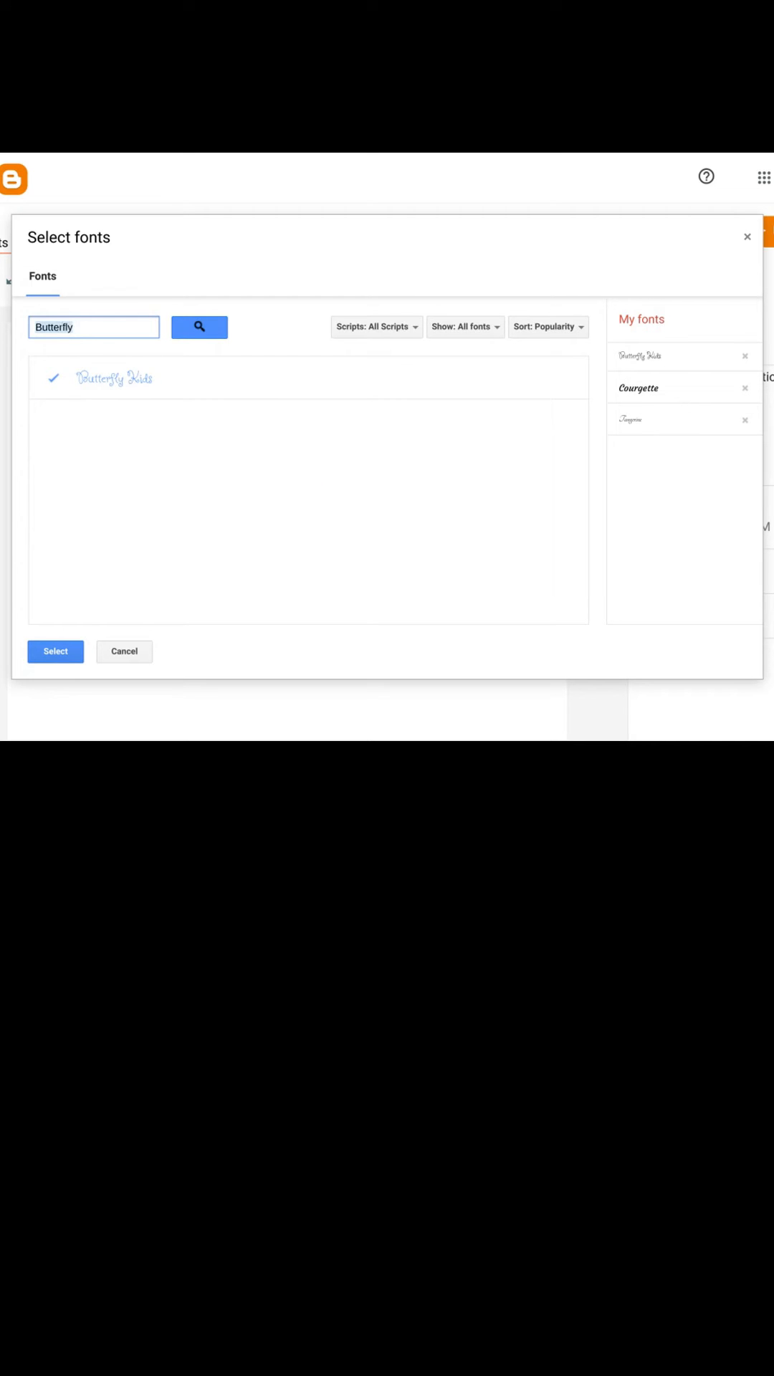
{"action": "type", "text": "Bungee"}
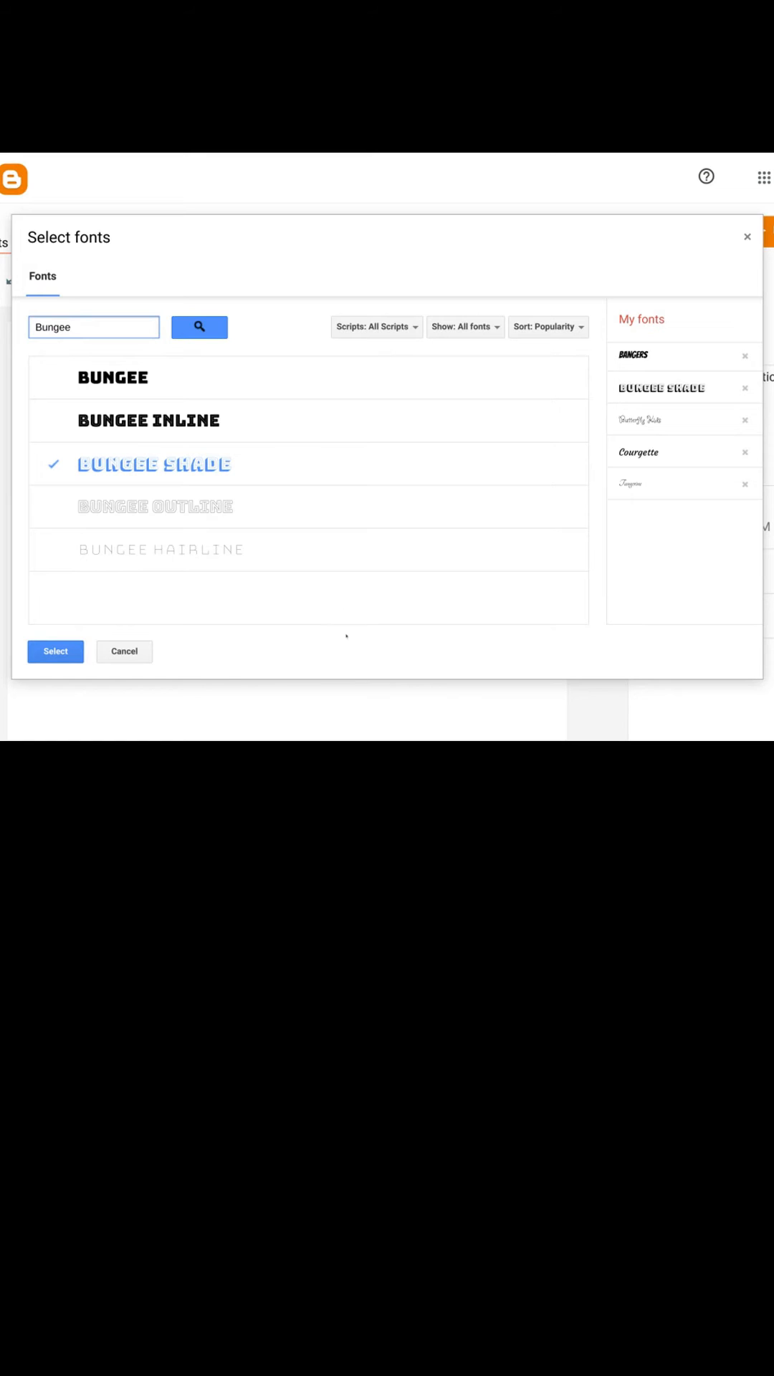
{"action": "left_click", "coordinate": [55, 652]}
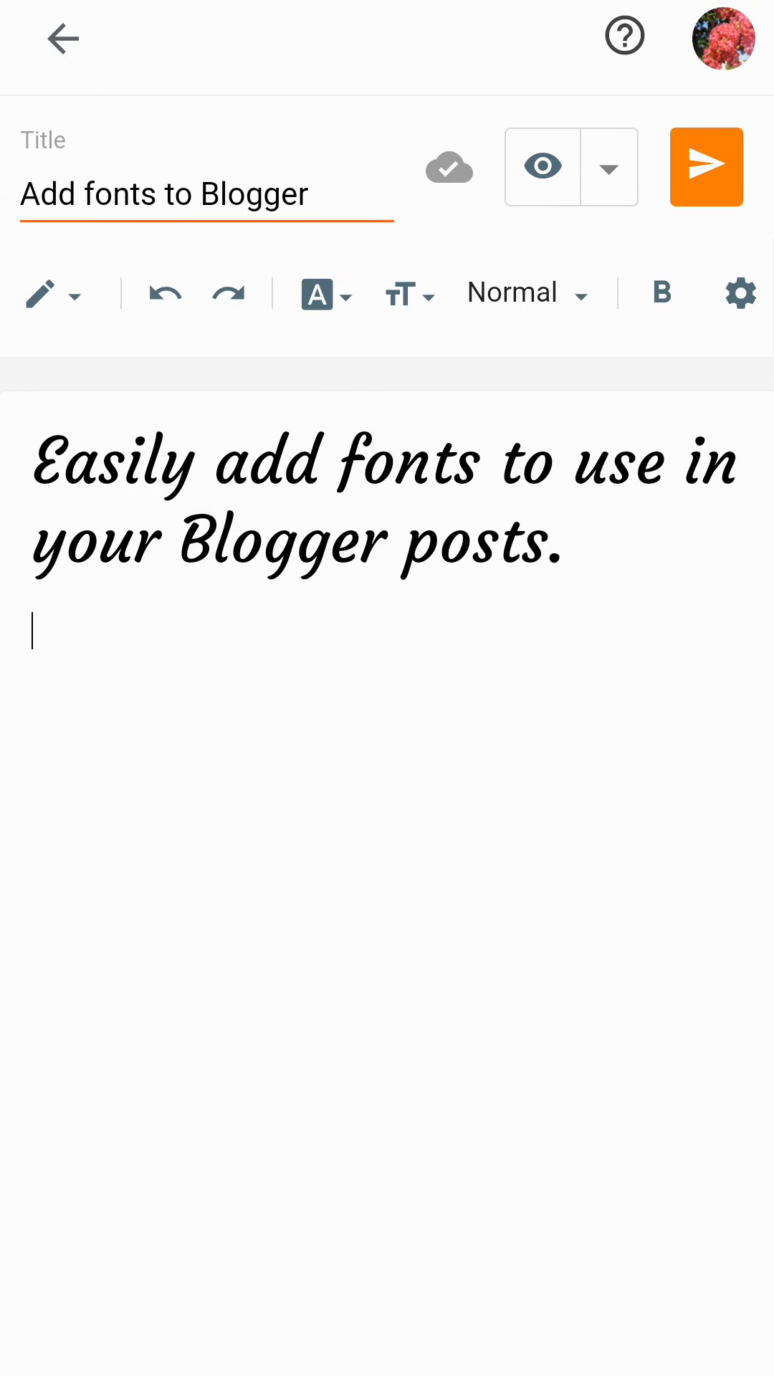
{"action": "left_click", "coordinate": [341, 294]}
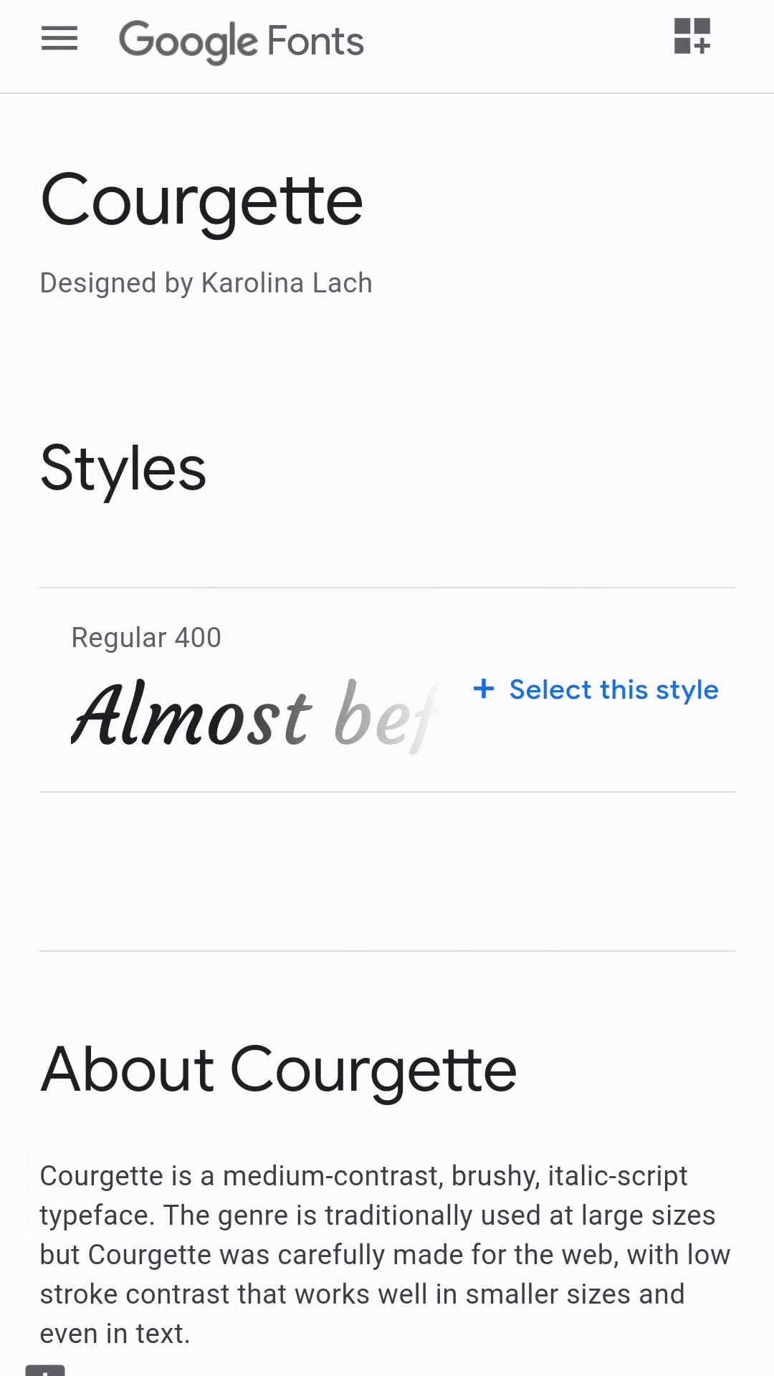
Scroll Courgette's Google Fonts page down to its License and Popular pairings sections
{"action": "scroll", "scroll_direction": "down", "scroll_amount": 3}
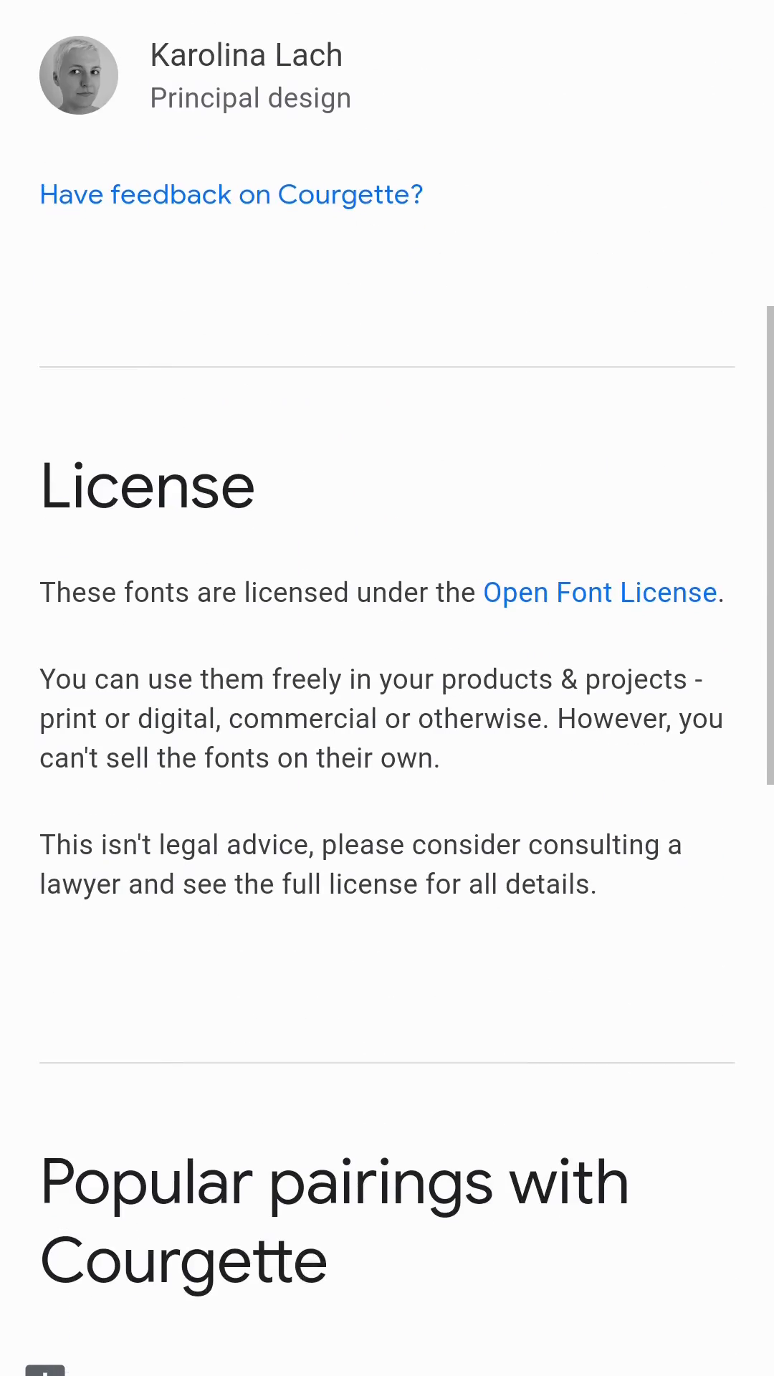
{"action": "scroll", "scroll_direction": "down", "scroll_amount": 3}
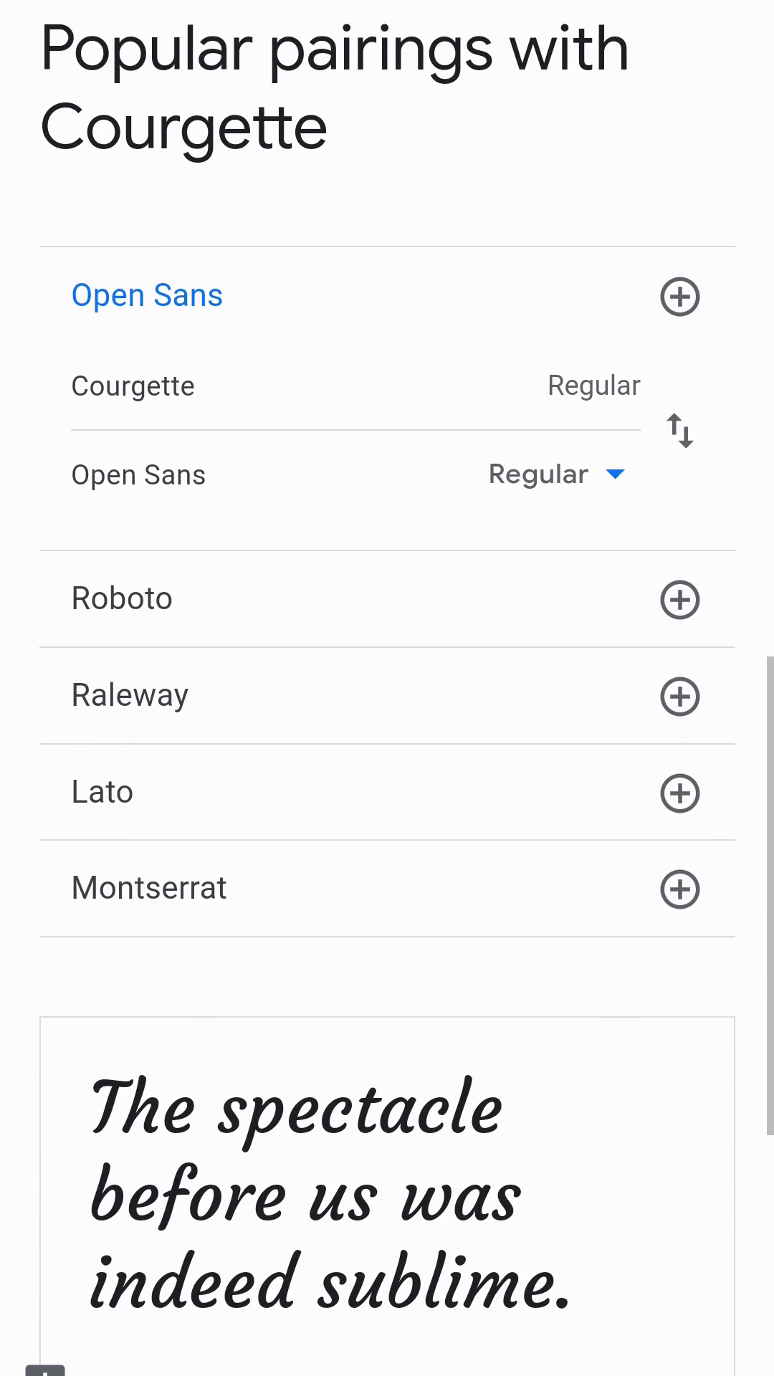